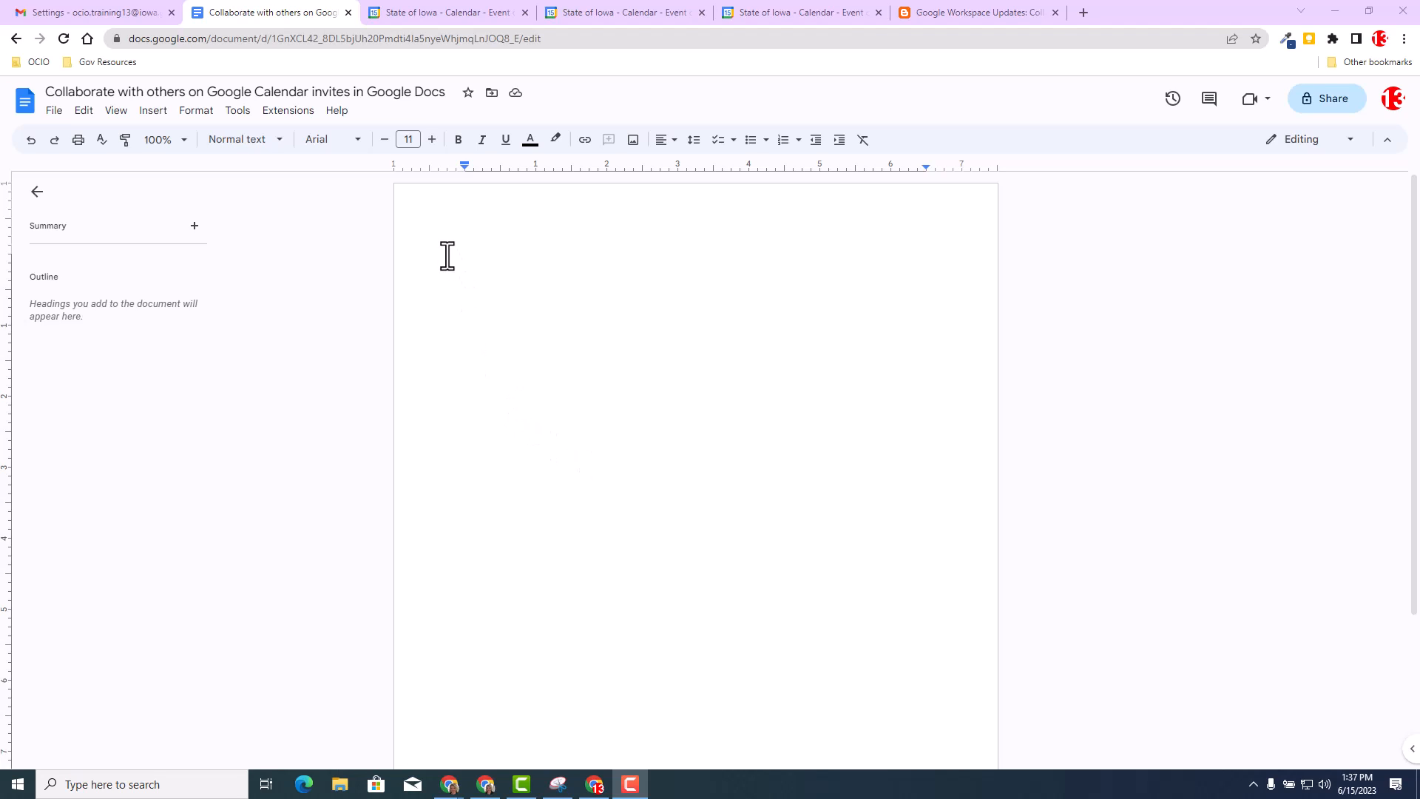
- Insert the Calendar event draft building block via @ search for 'cale'
text(@)
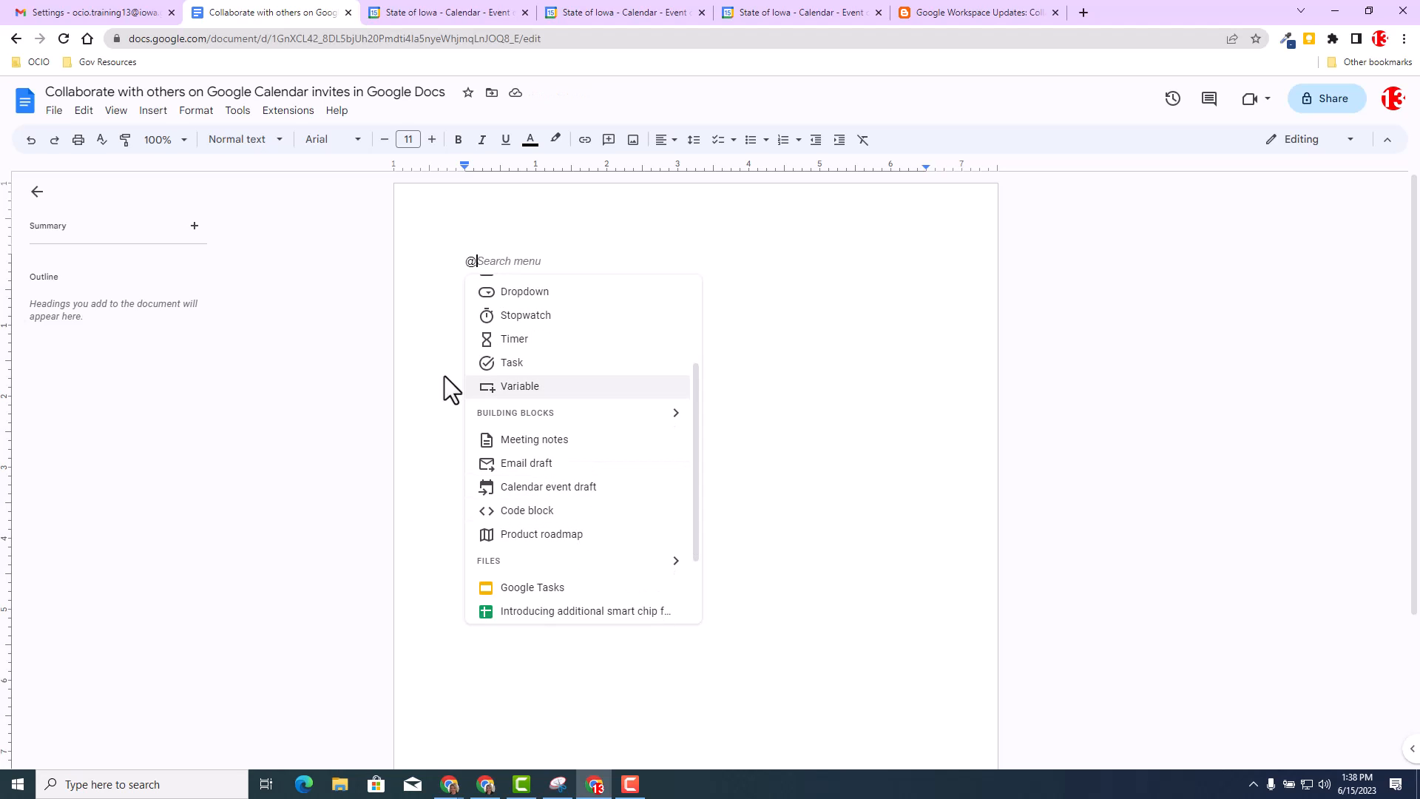
click(152, 110)
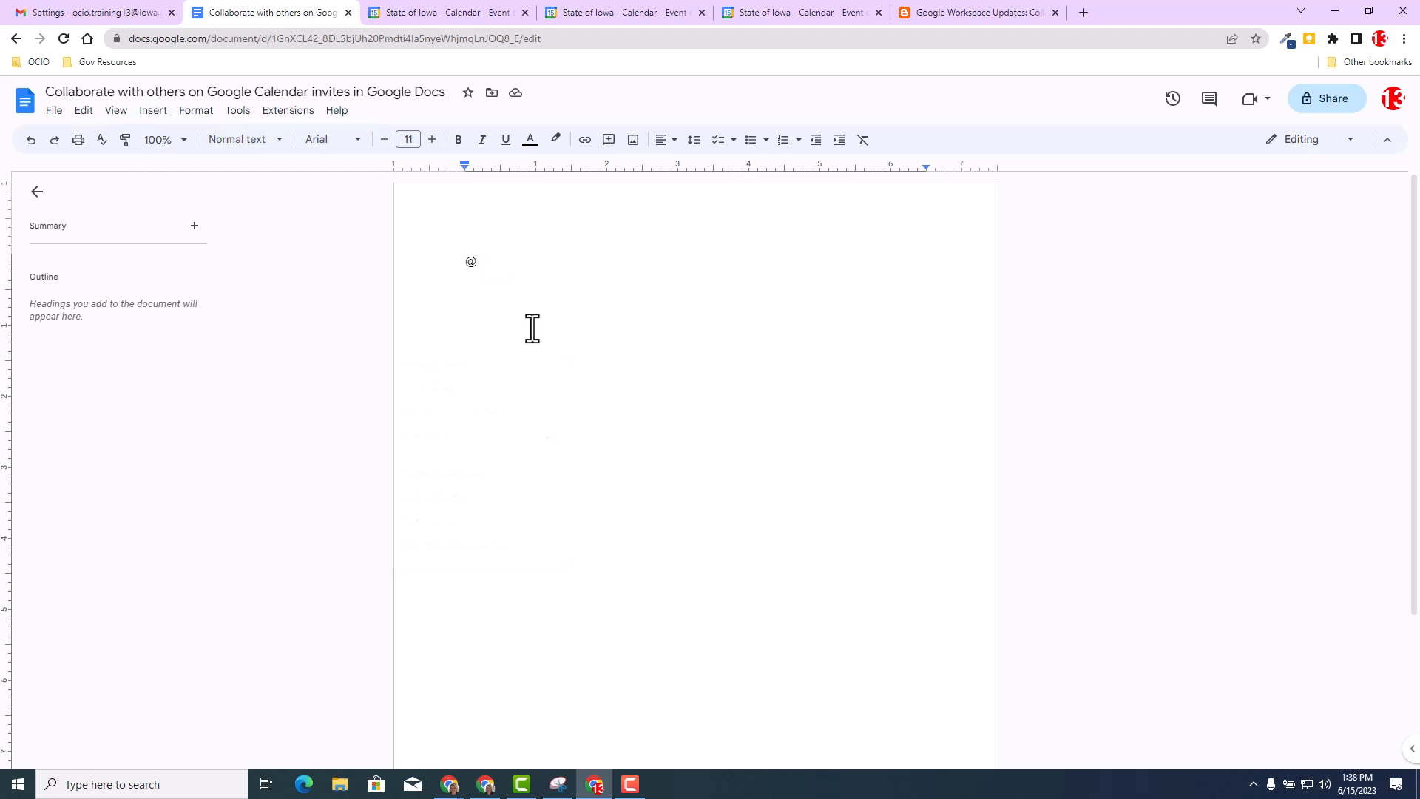
text(@)
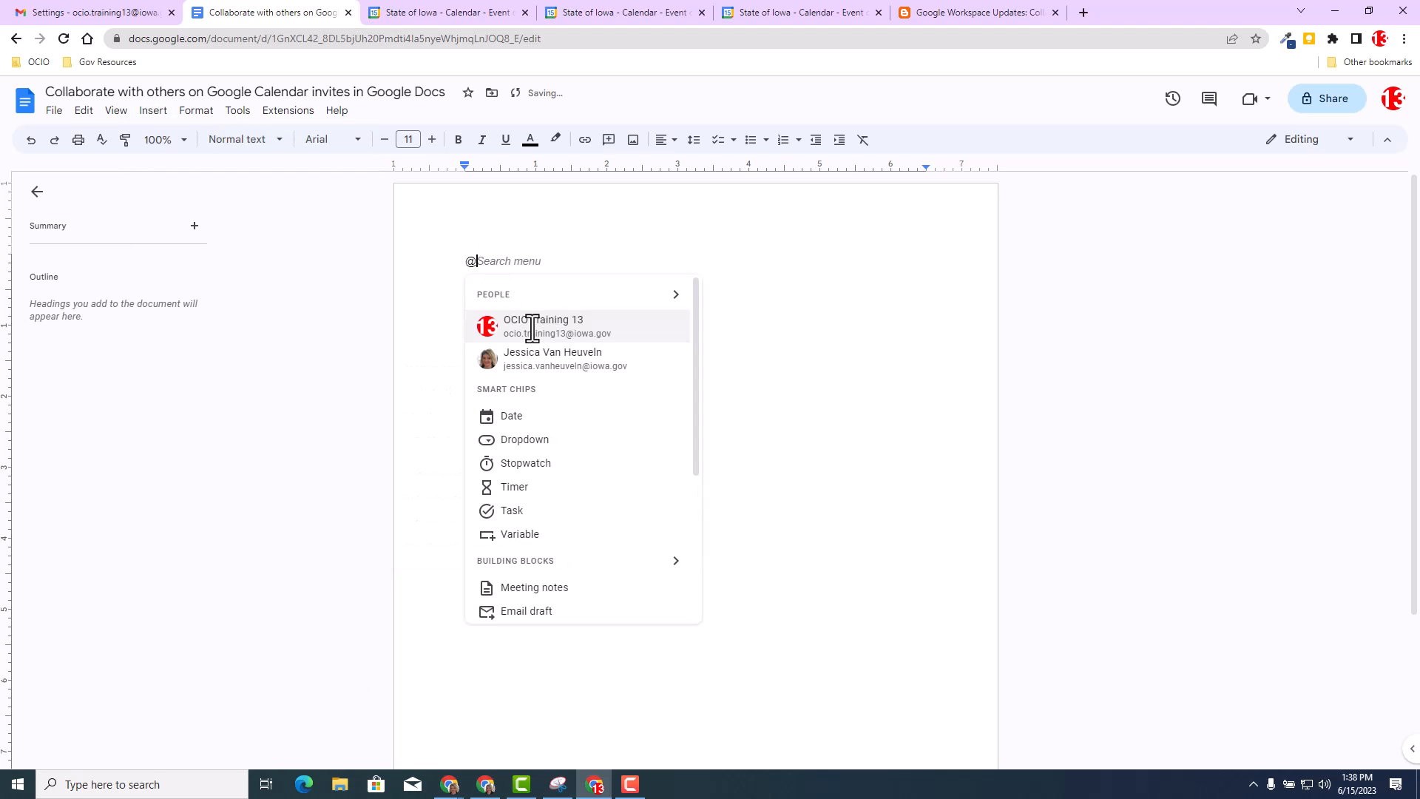
text(cale)
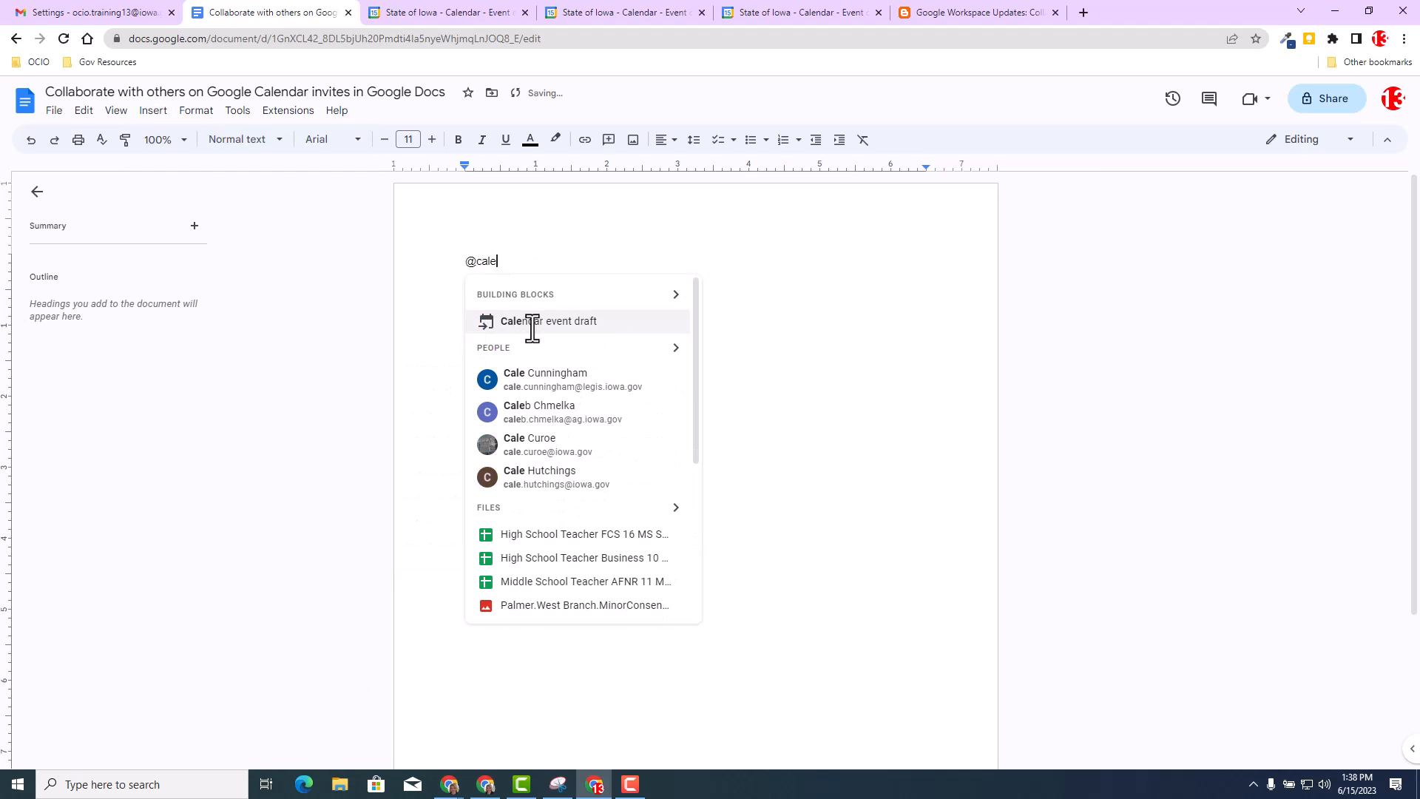
click(549, 321)
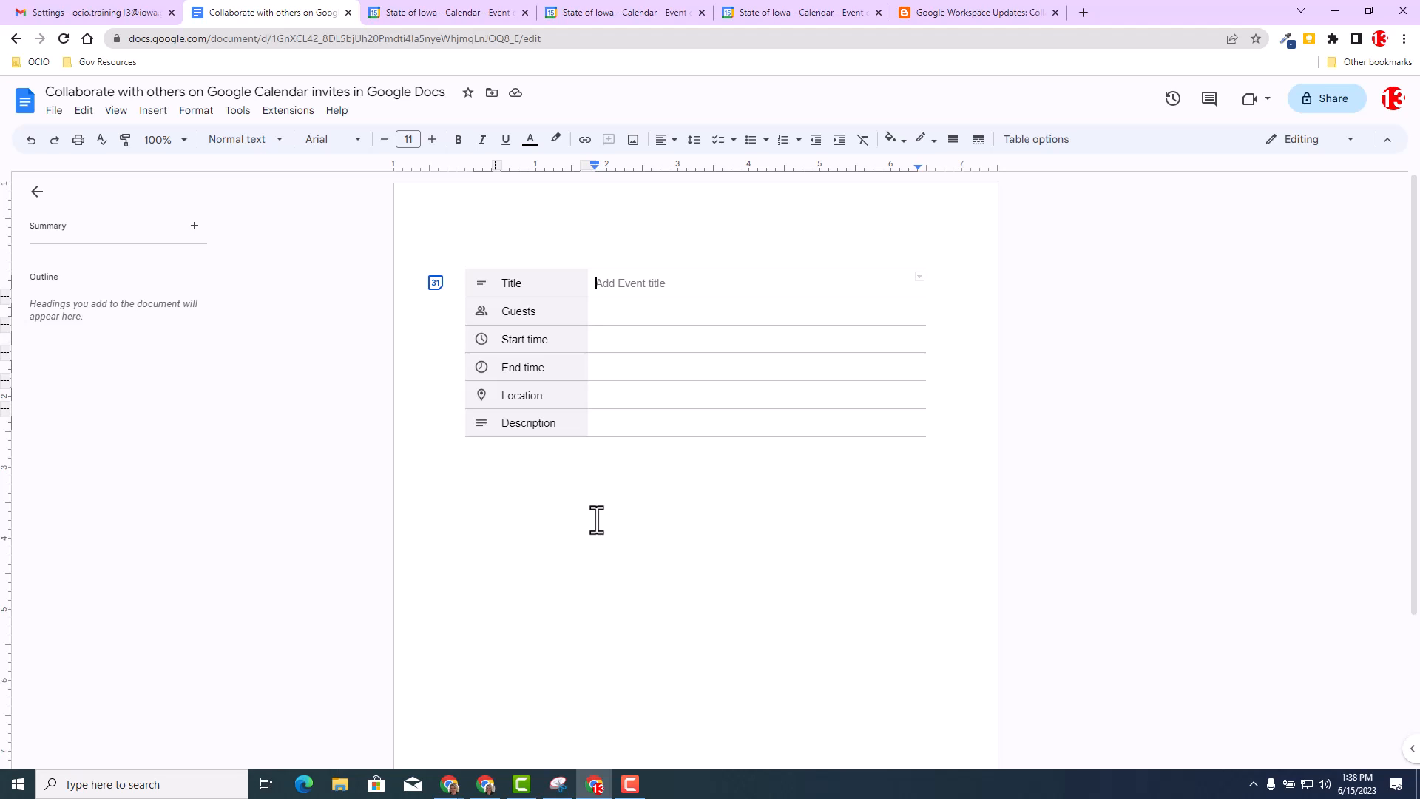
mouse_move(1325, 98)
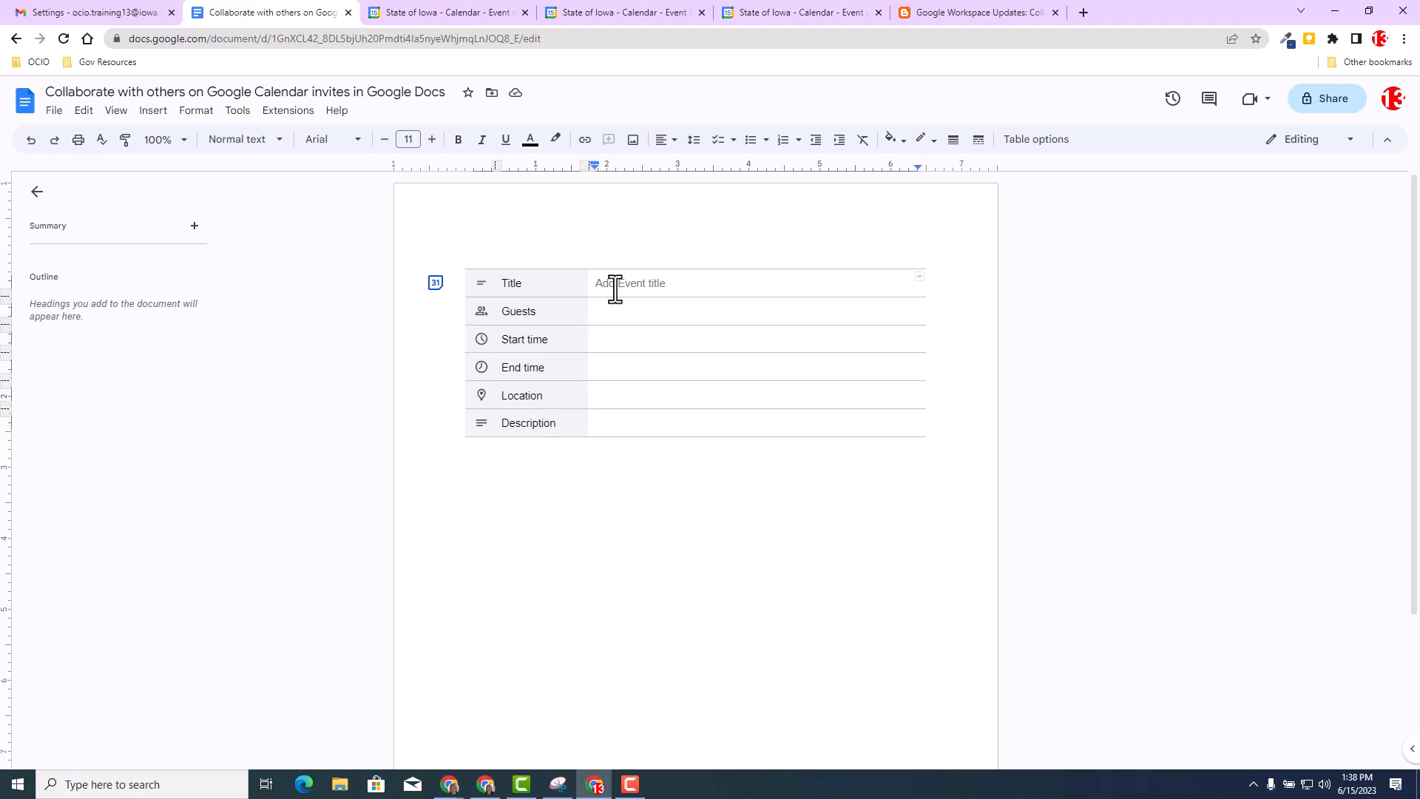
text(Google Smart Canvas)
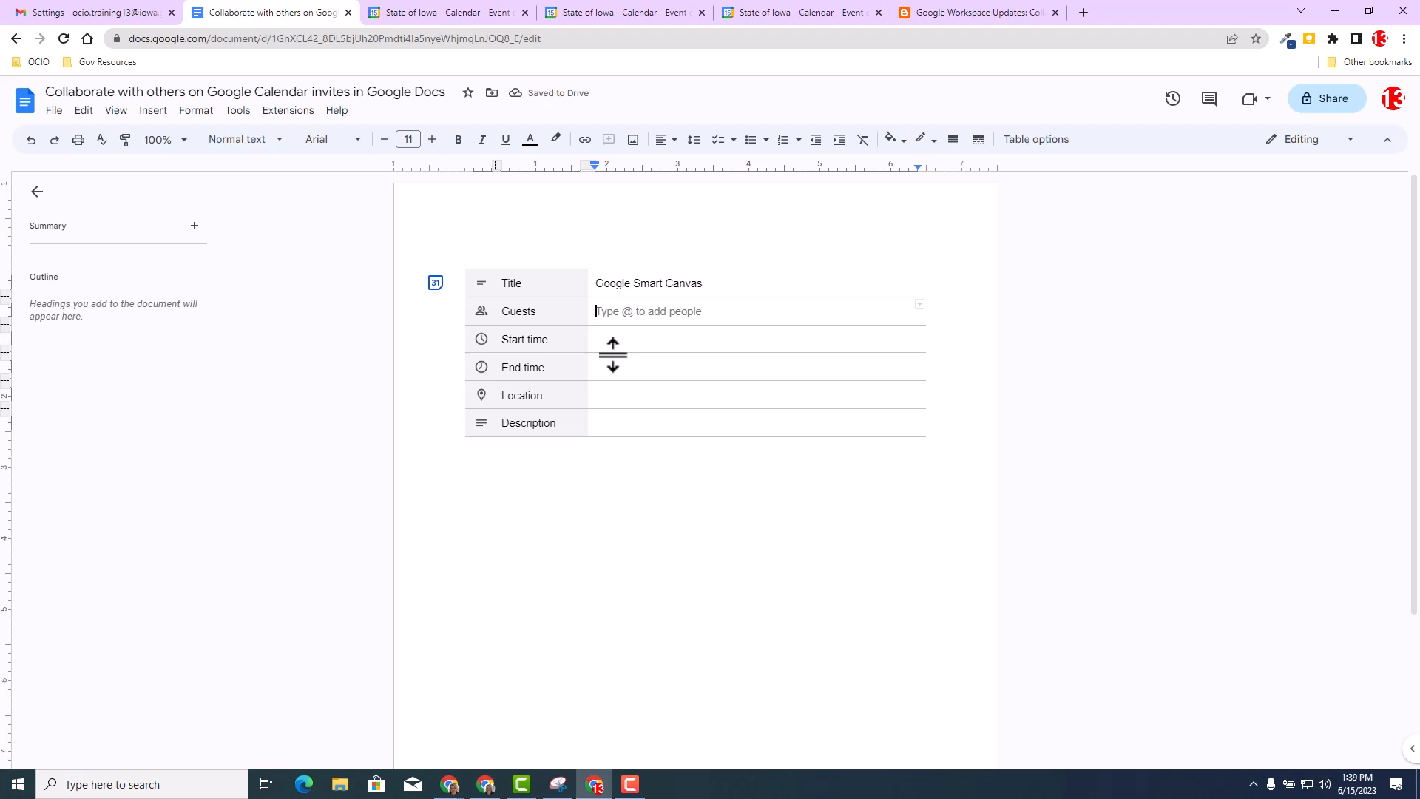
text(@)
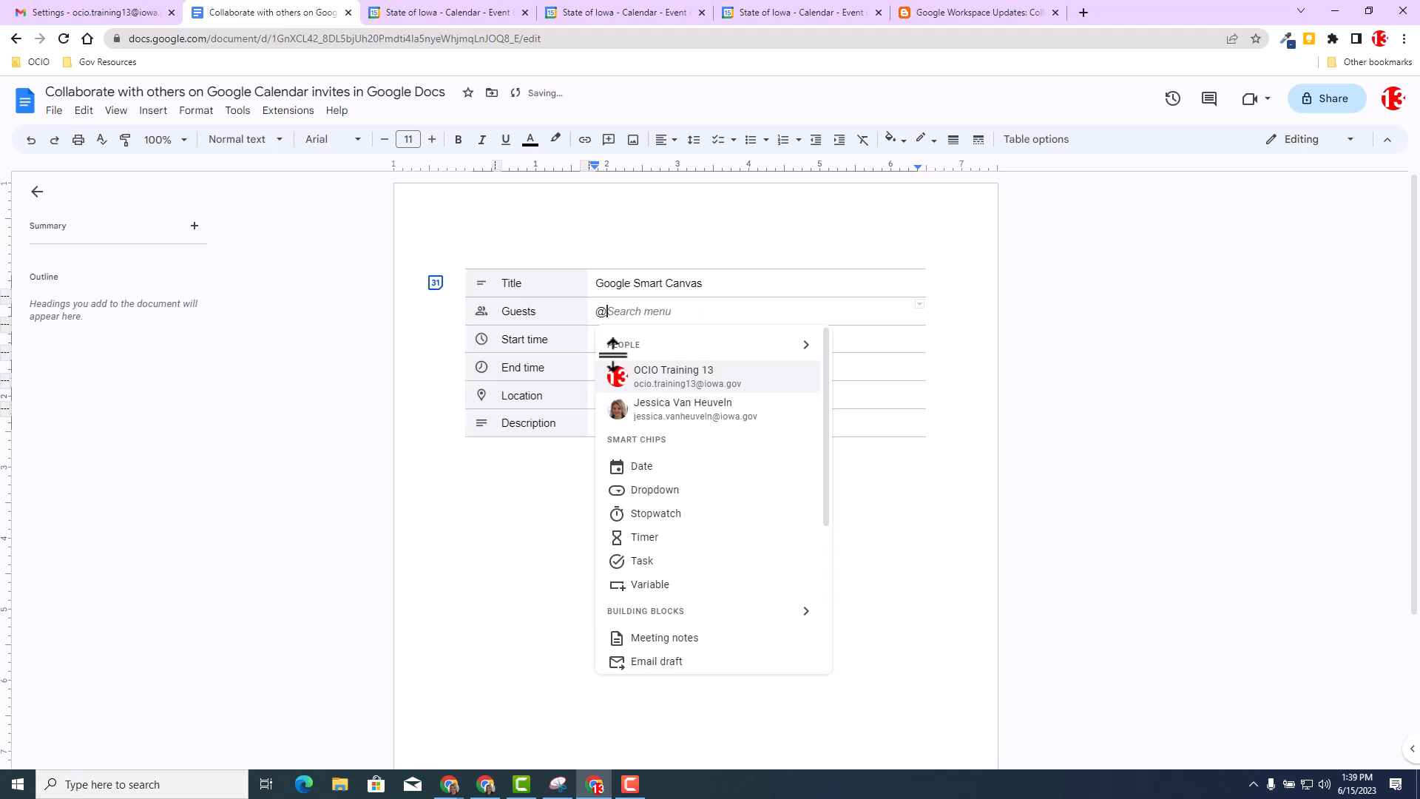
text(ocio)
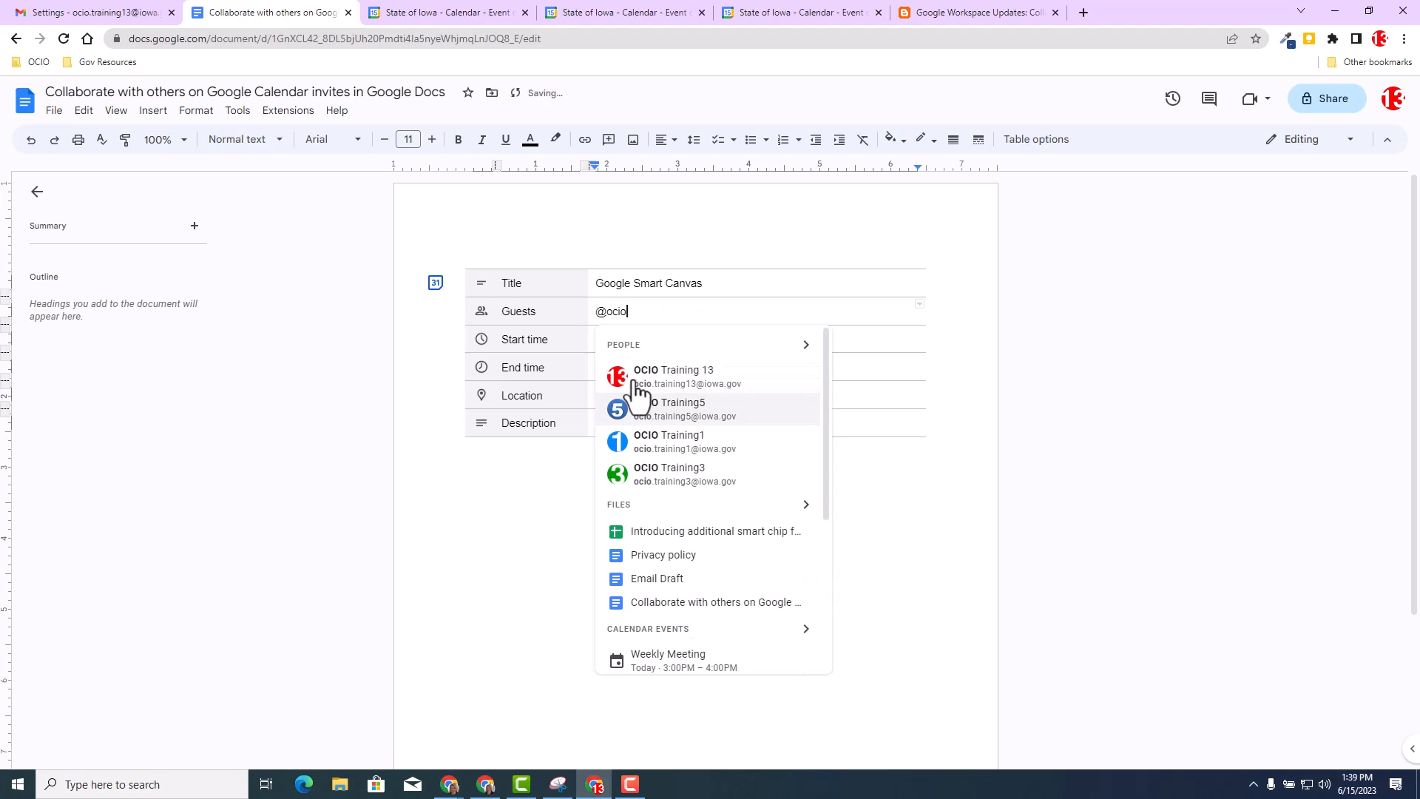
click(675, 410)
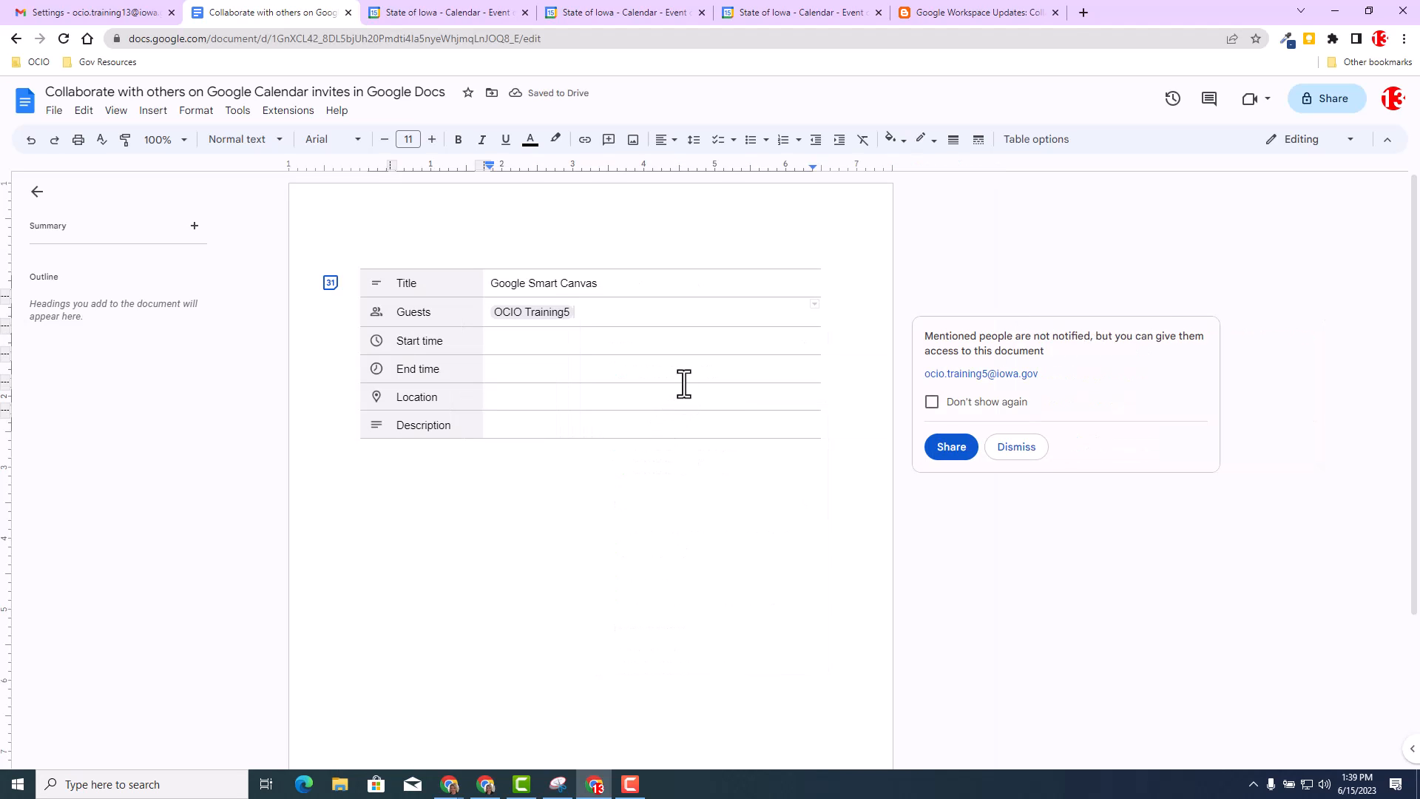
mouse_move(1055, 402)
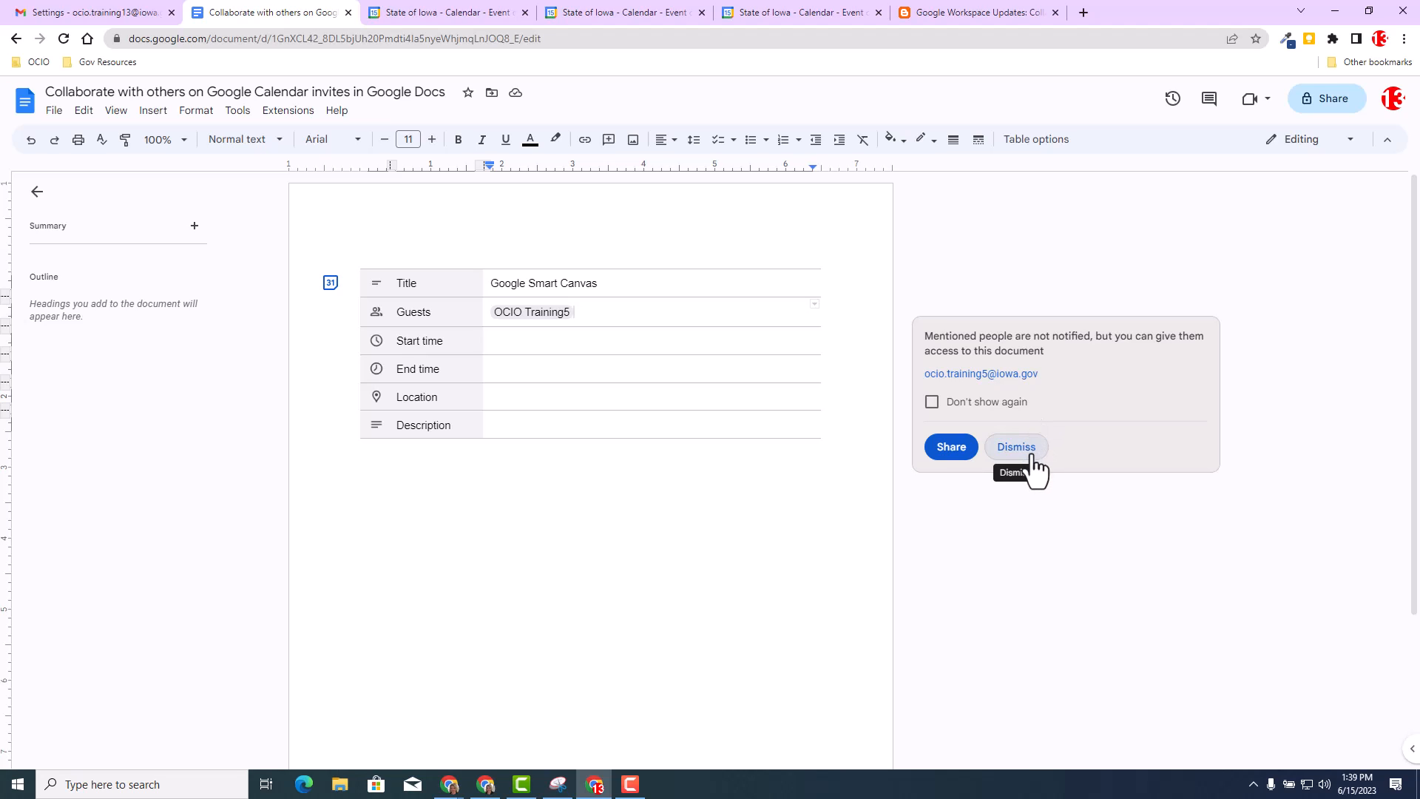
click(1015, 446)
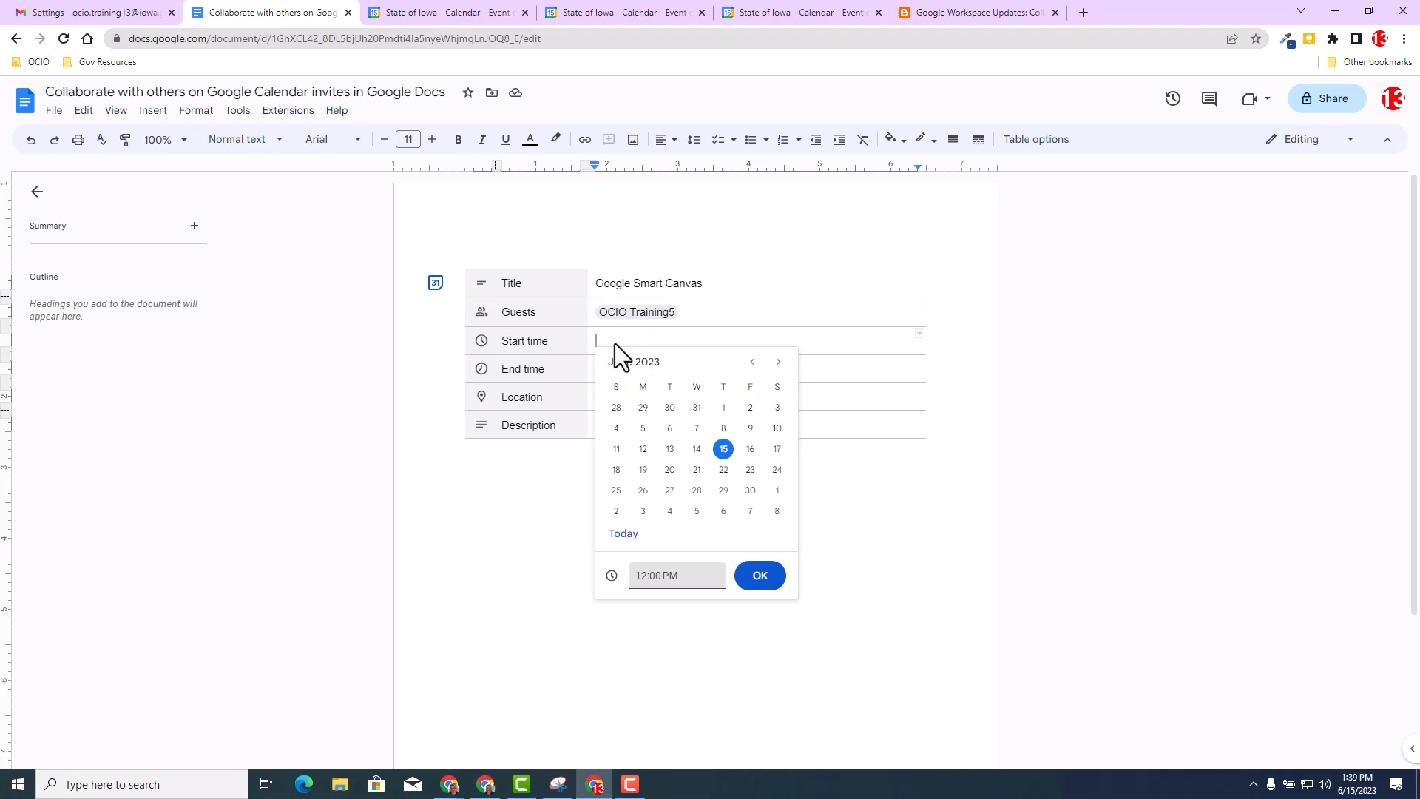
mouse_move(750, 448)
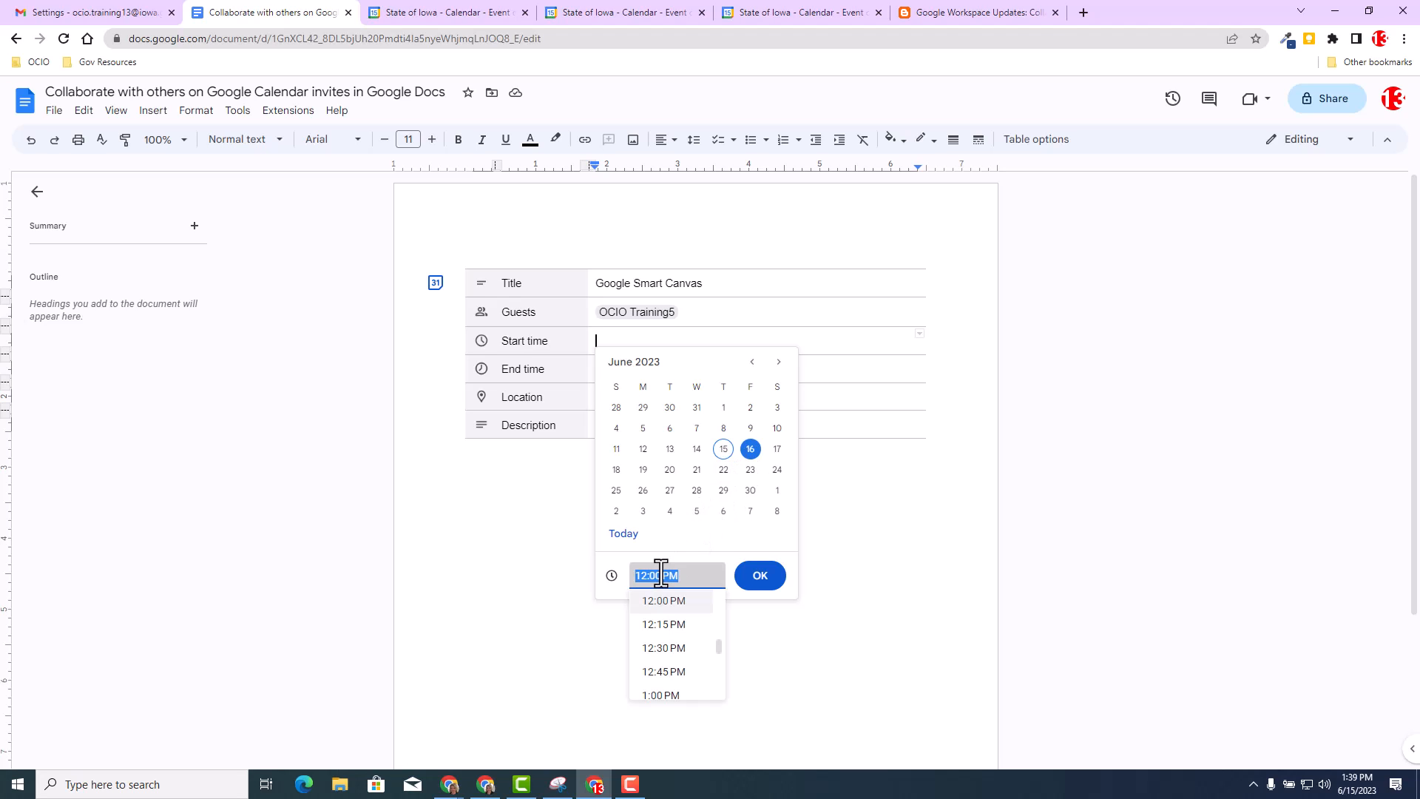
- Set the start to Jun 16 at 1:00 PM and the end to Jun 16 at 2:00 PM
click(659, 696)
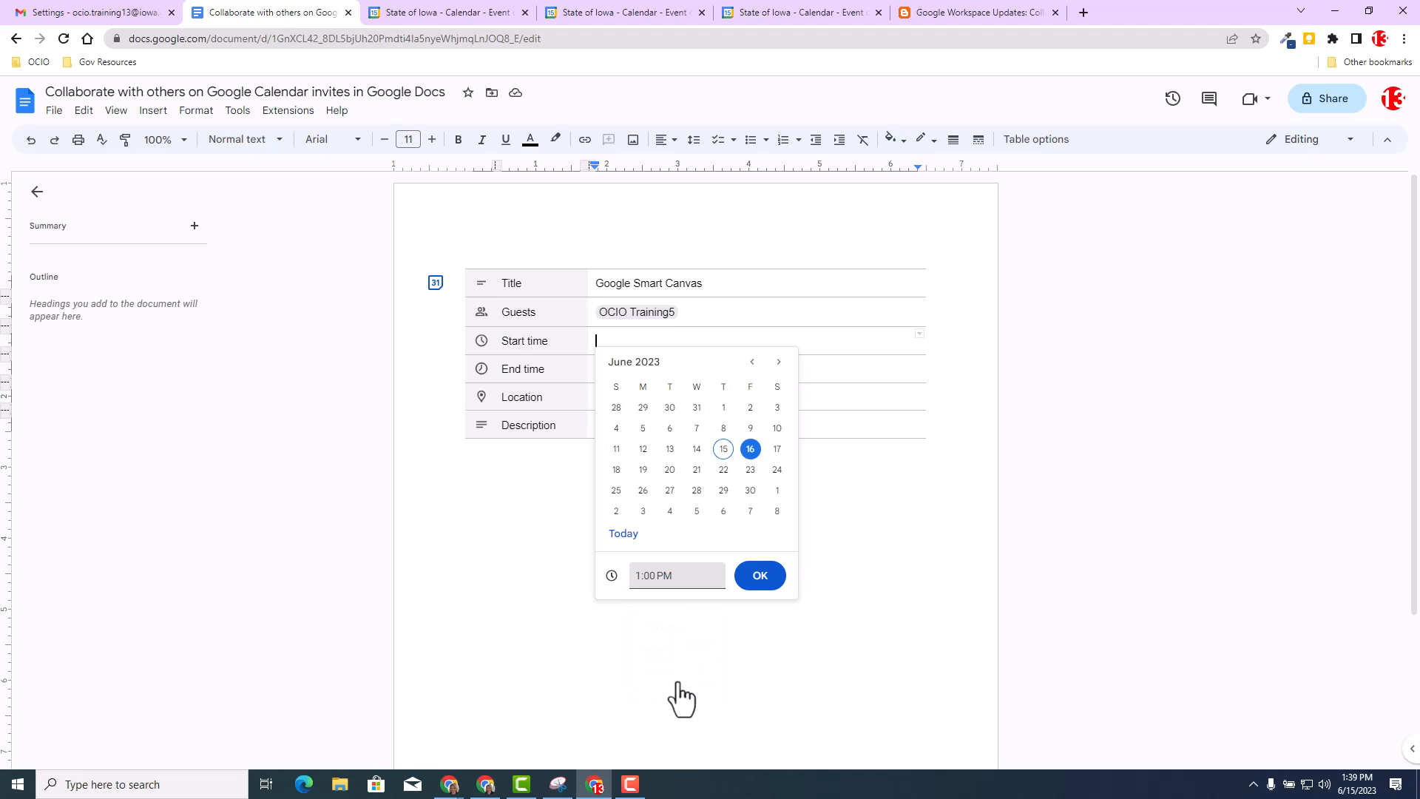
click(757, 576)
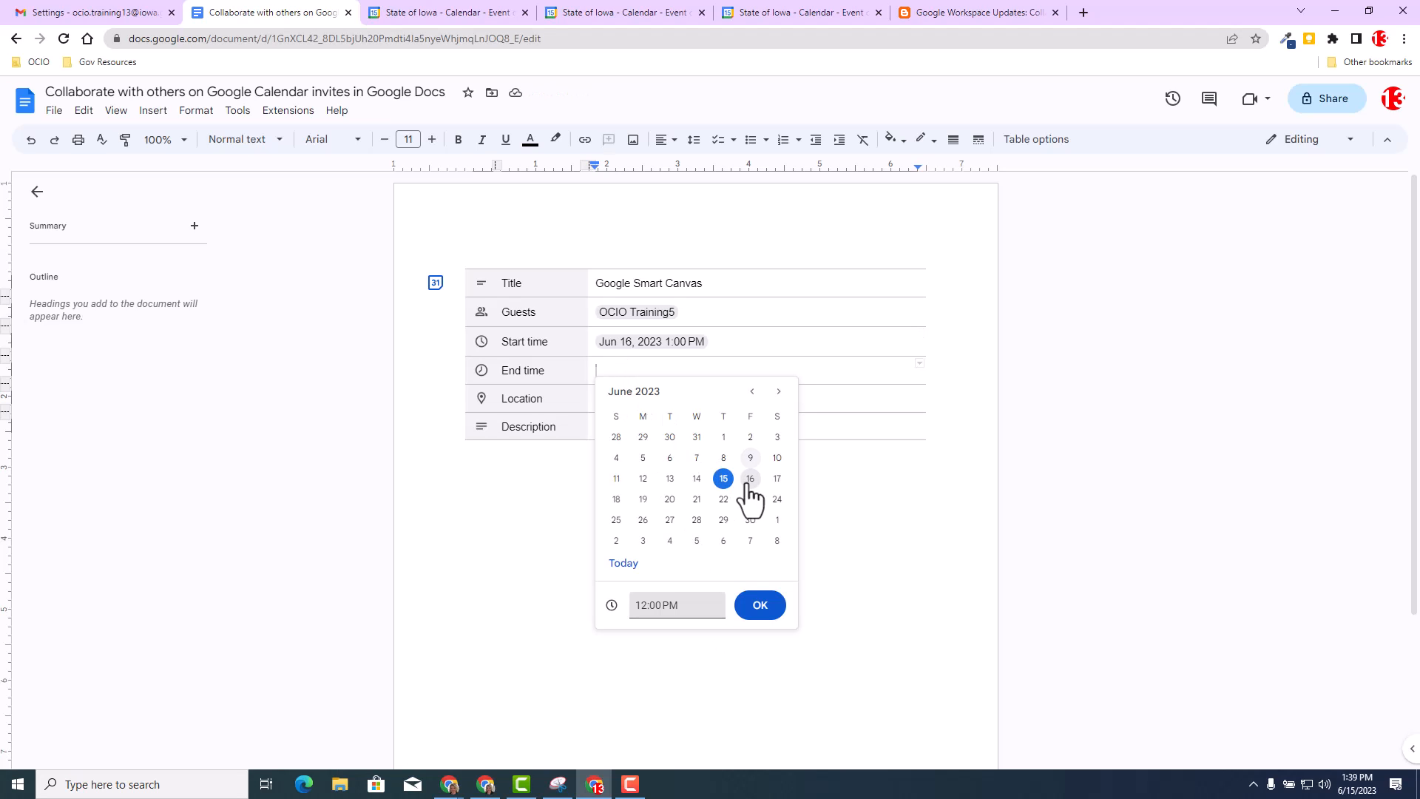
click(750, 478)
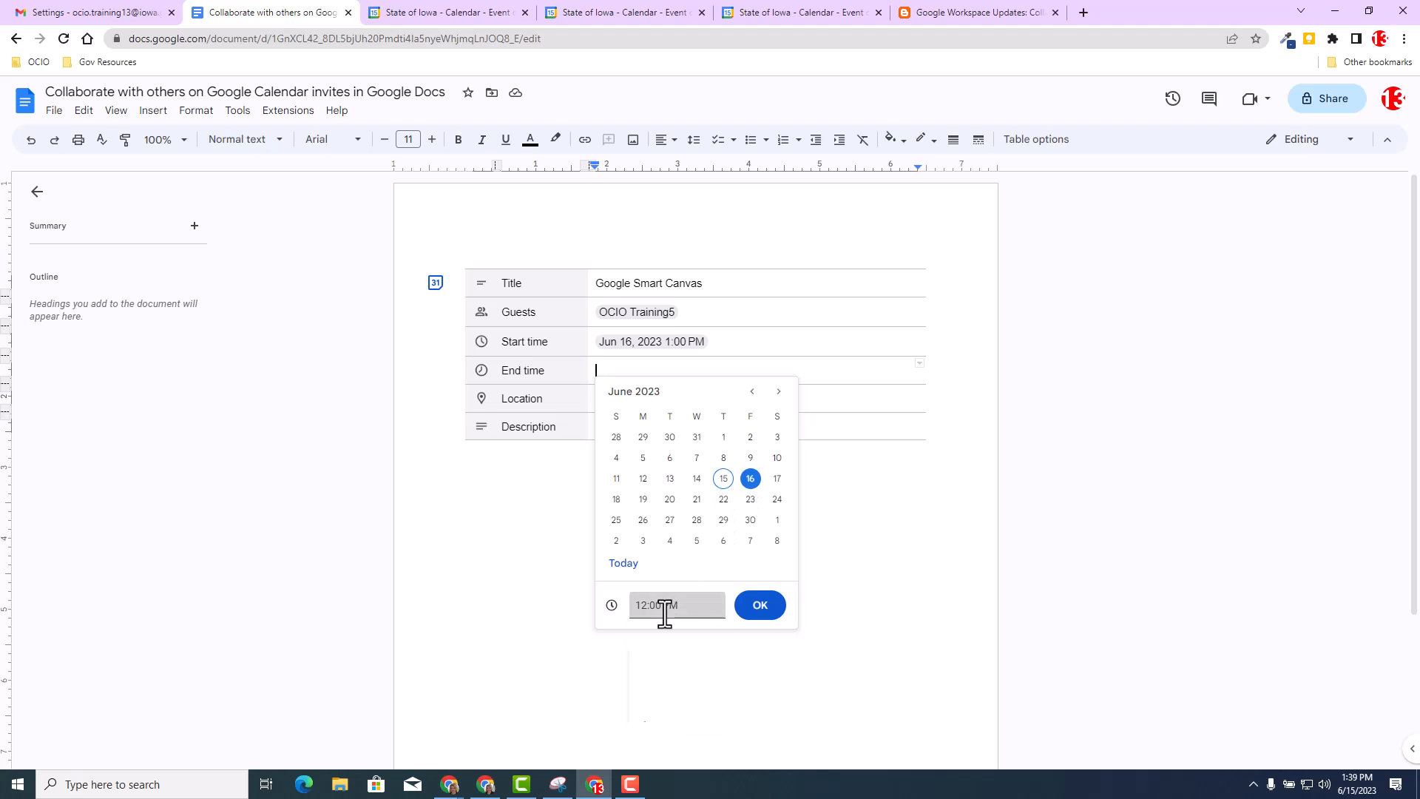
click(676, 603)
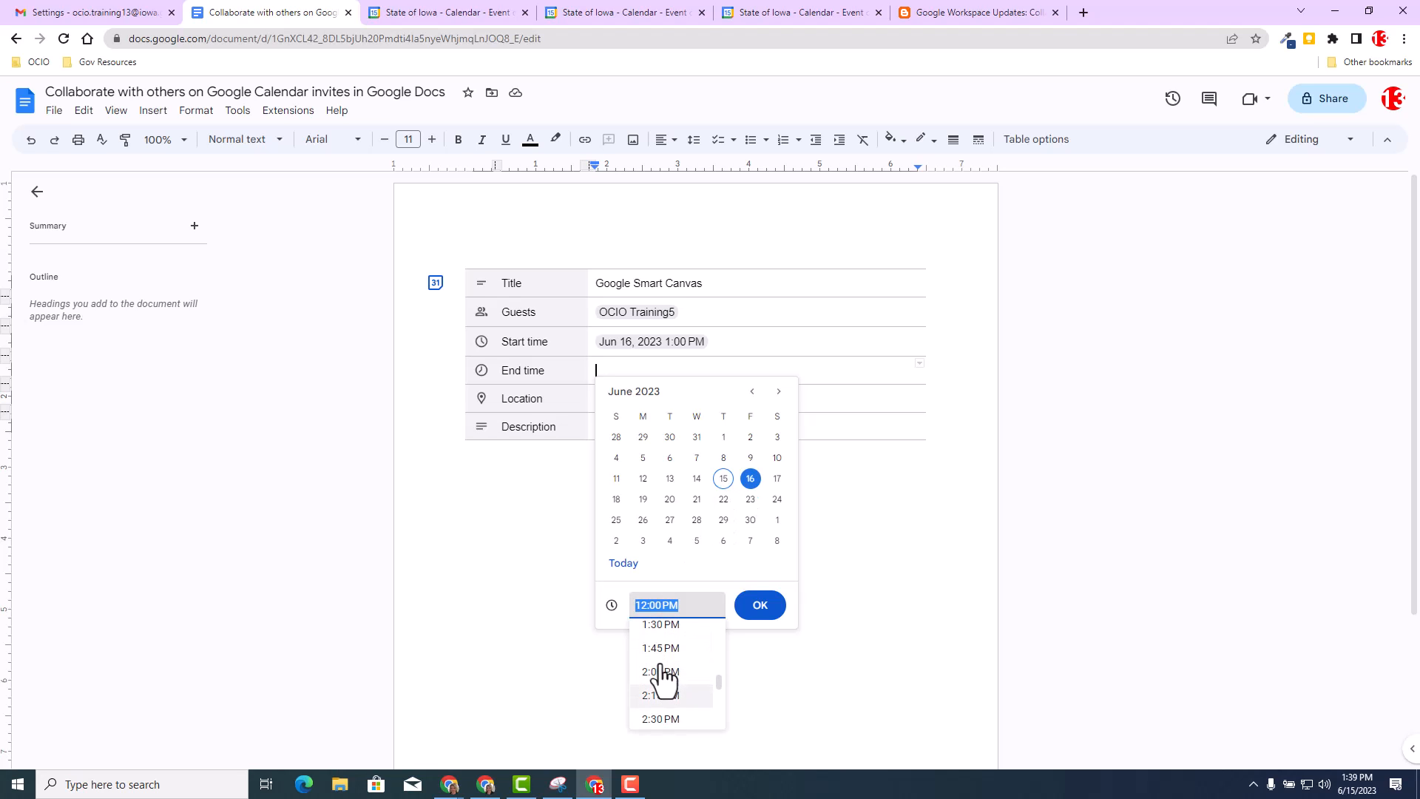
click(660, 671)
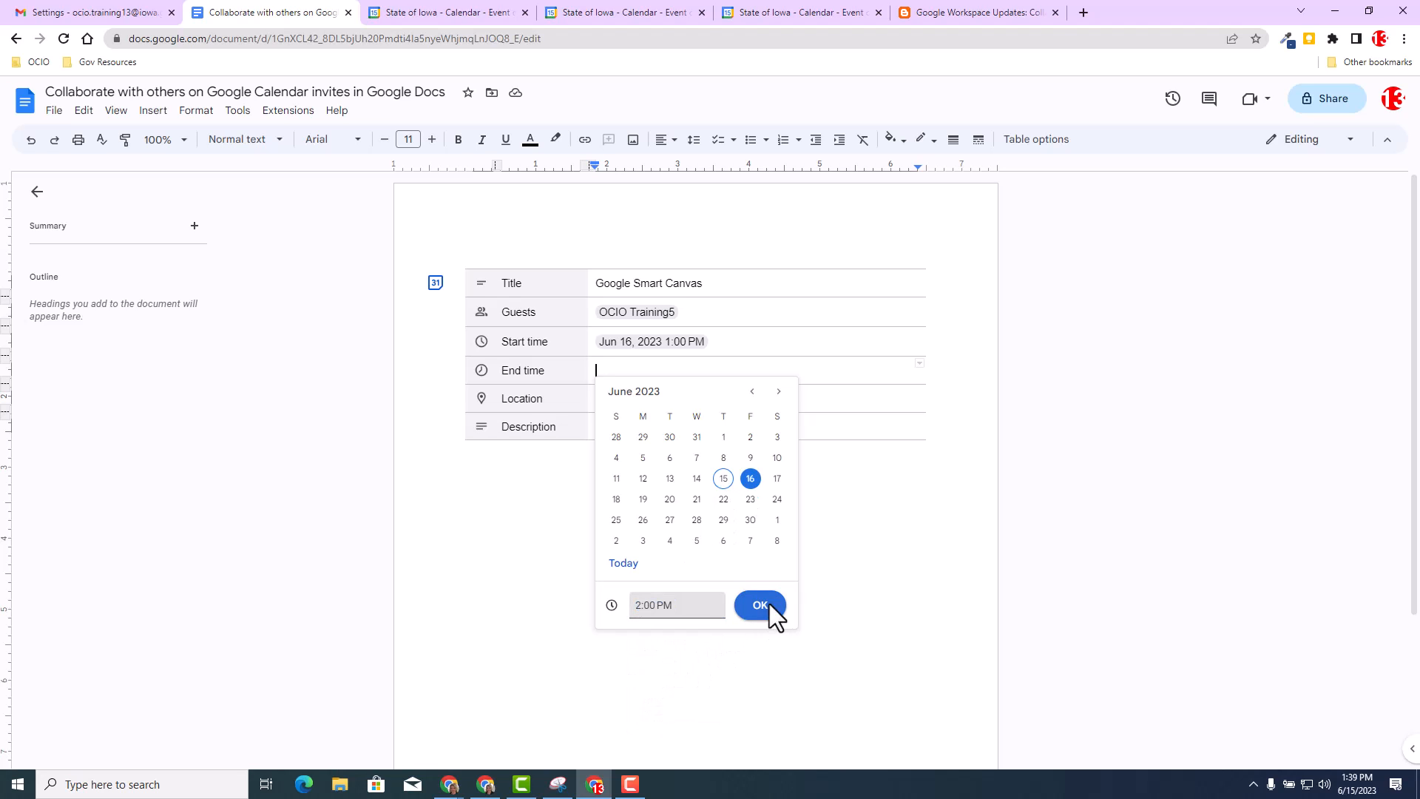
click(758, 603)
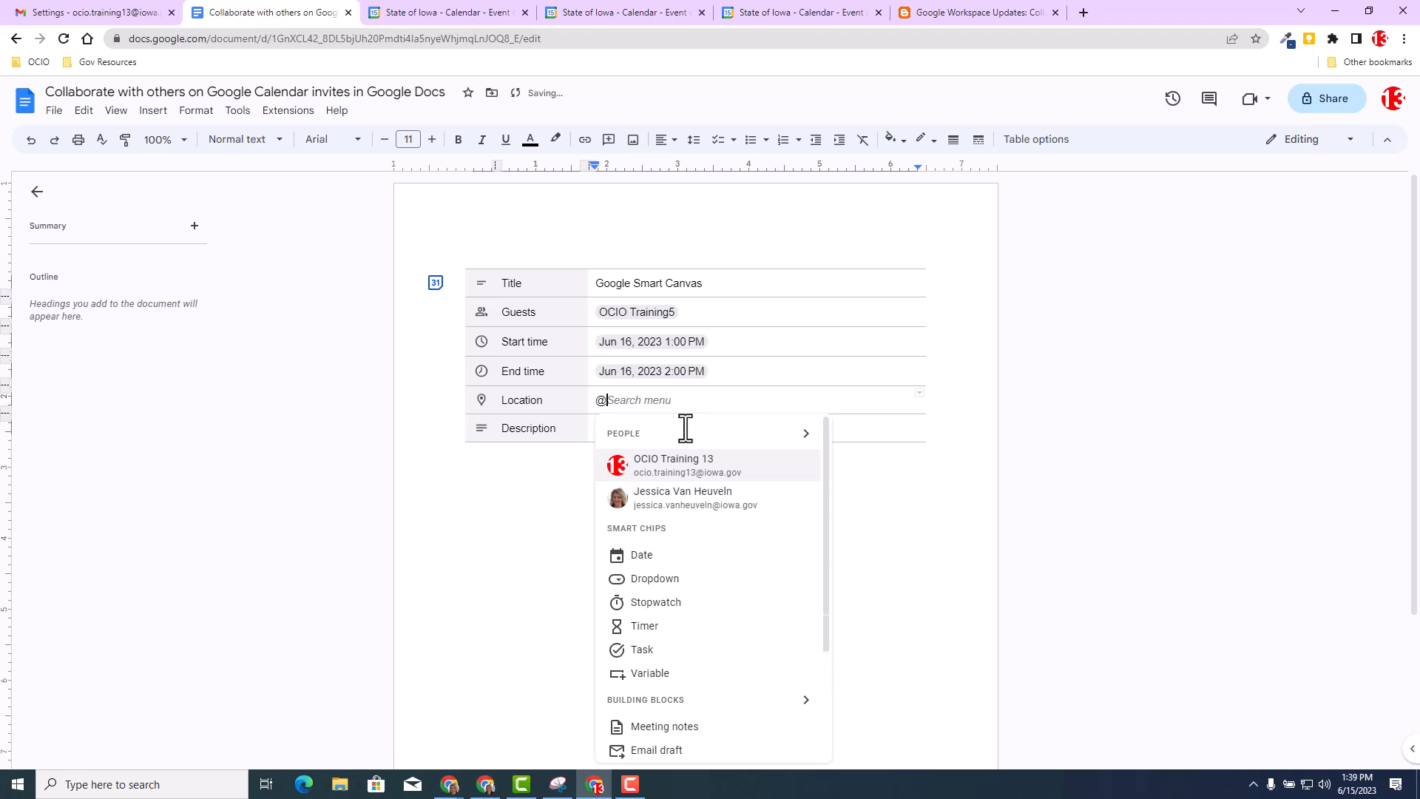
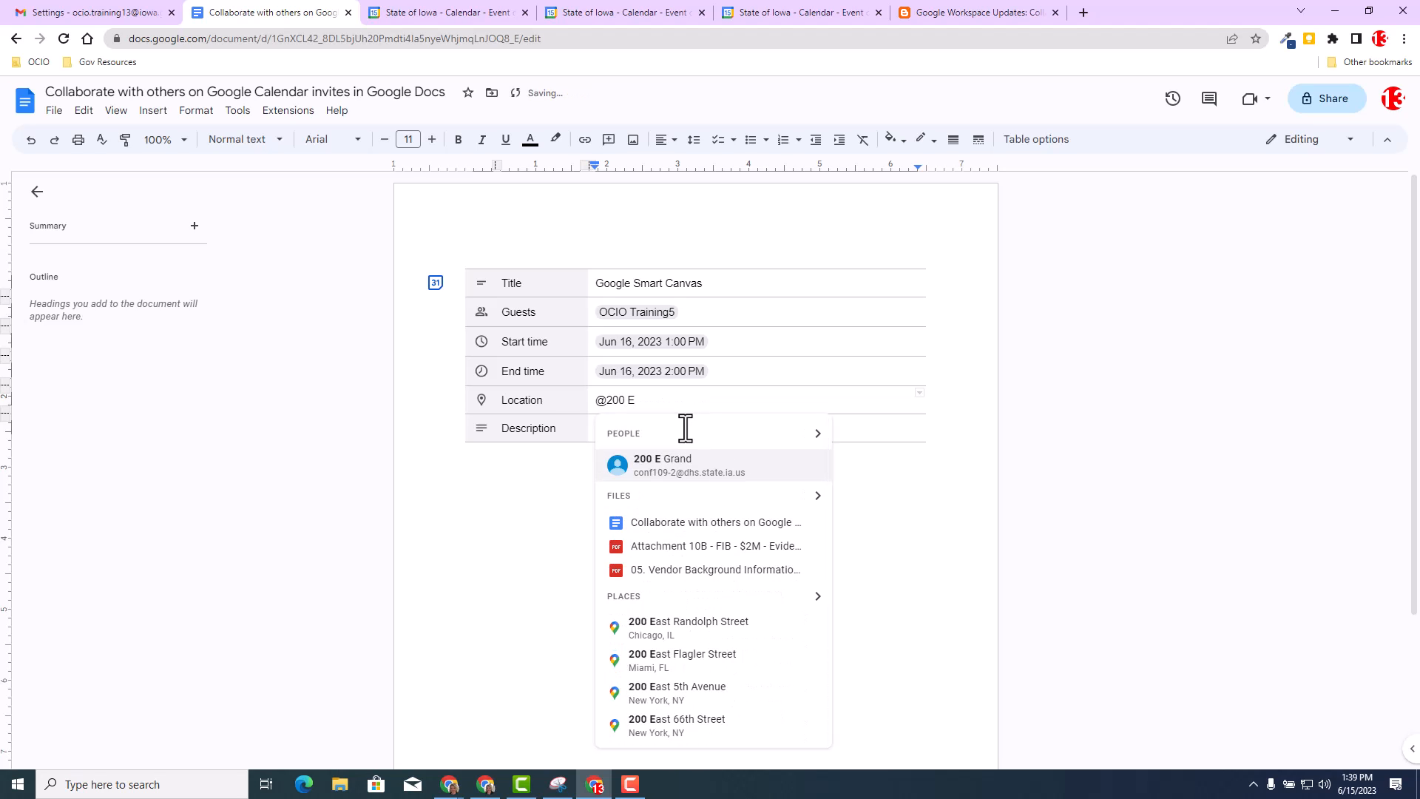
mouse_move(683, 660)
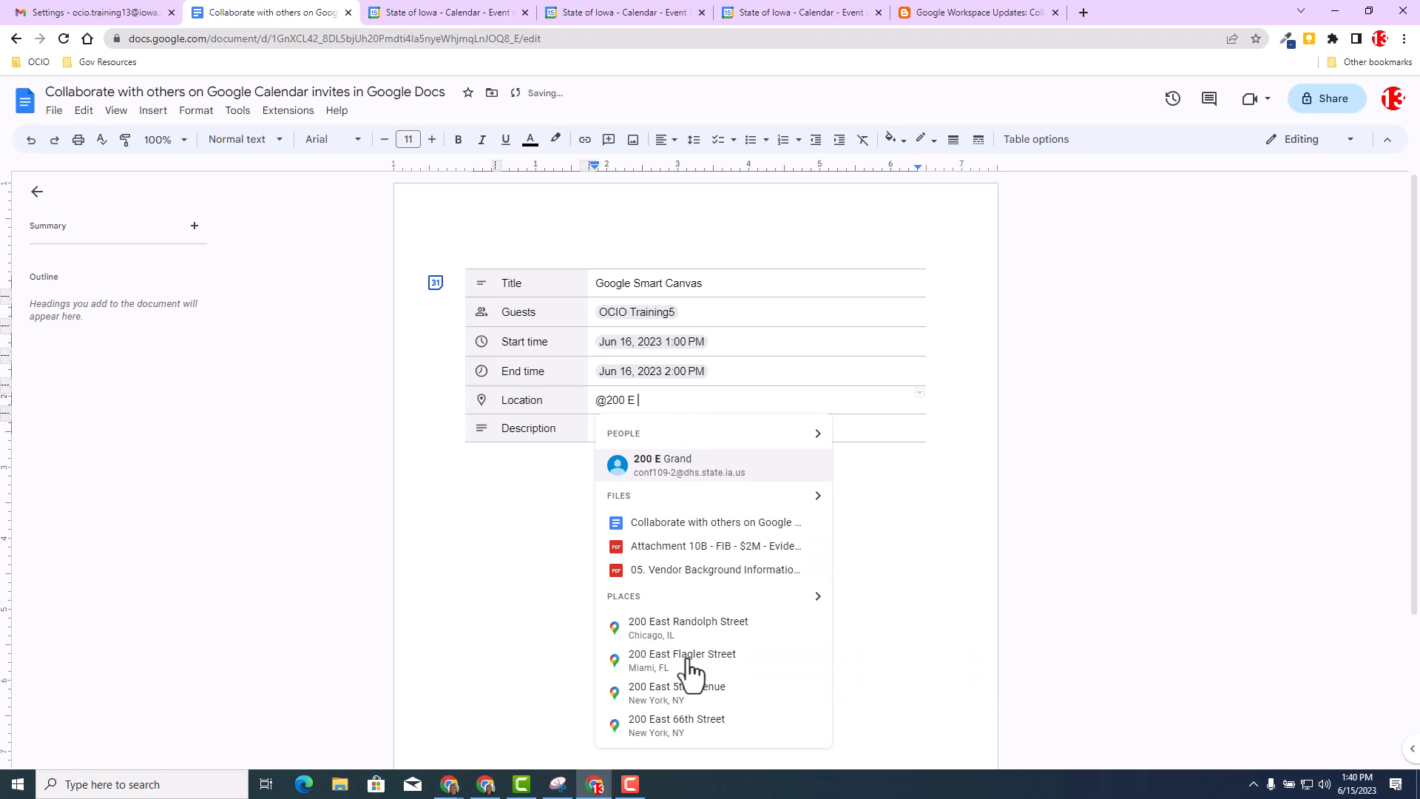
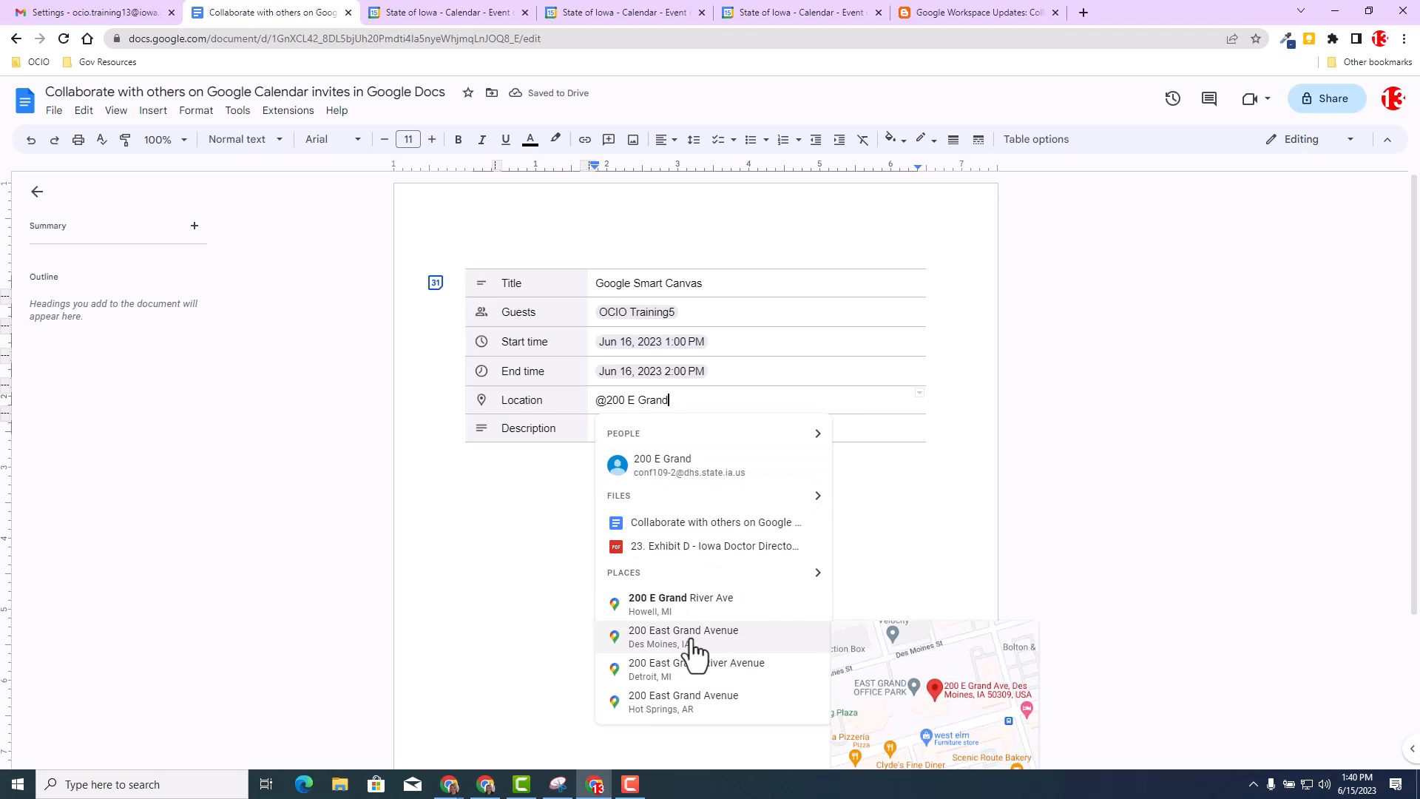
click(683, 636)
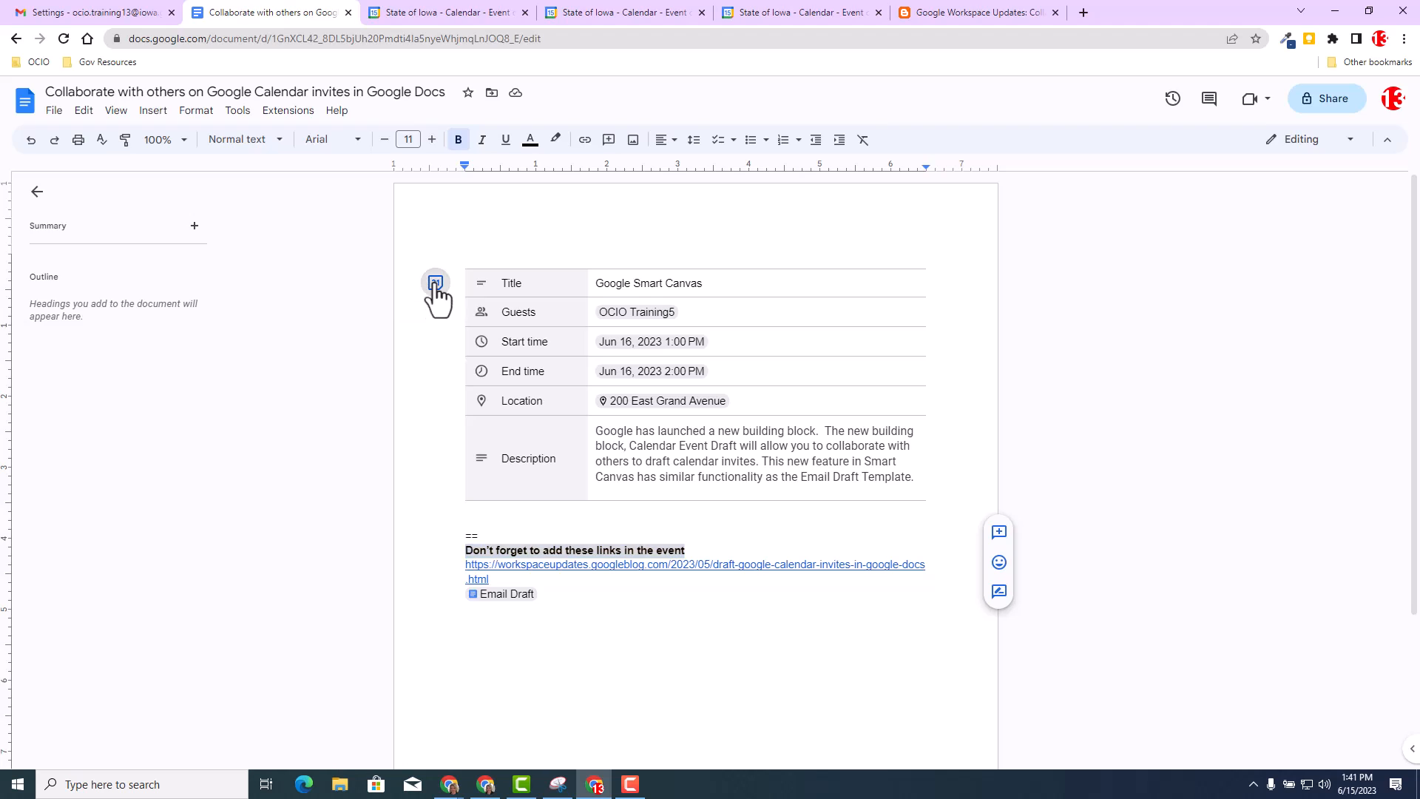
- Preview the draft as a Google Calendar event with its details carried over
click(435, 282)
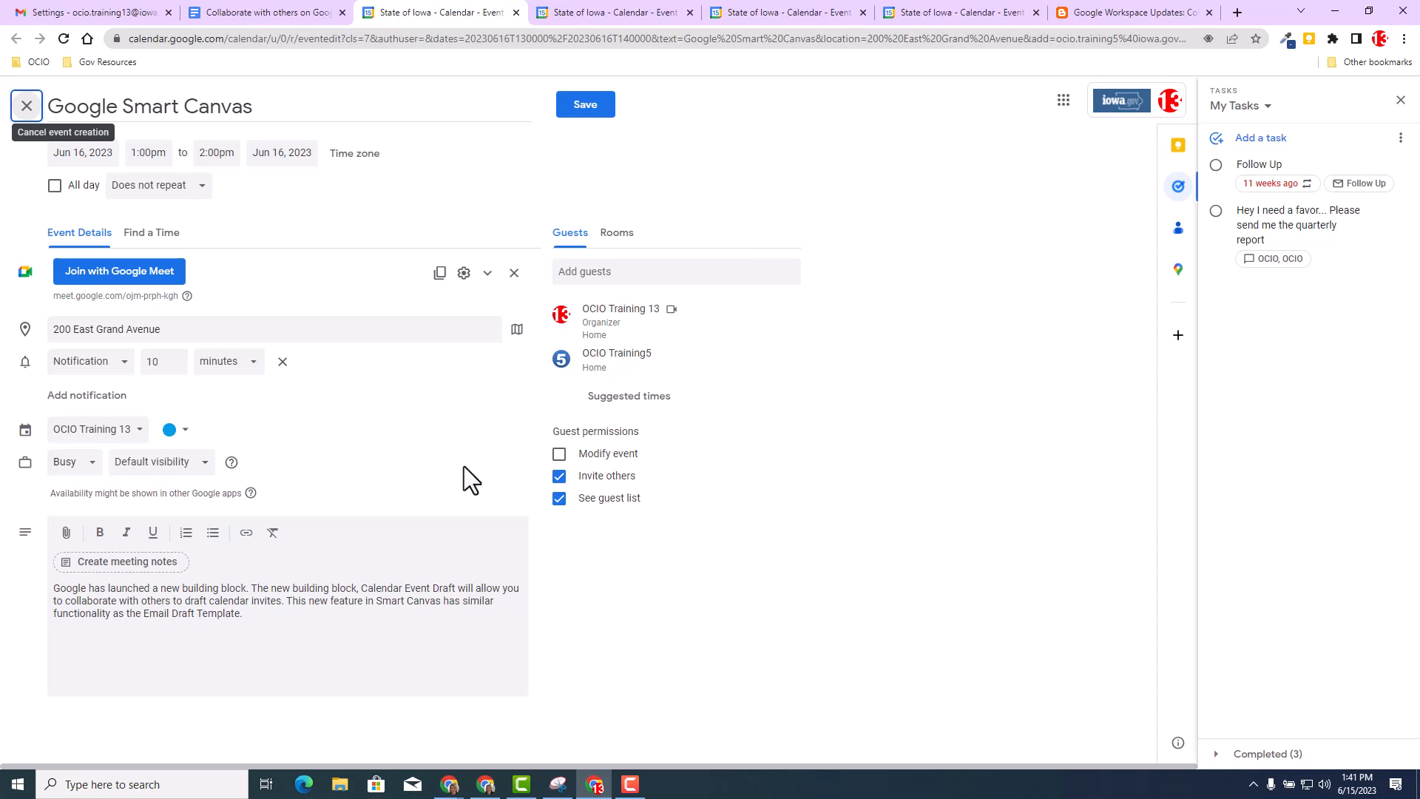
mouse_move(469, 479)
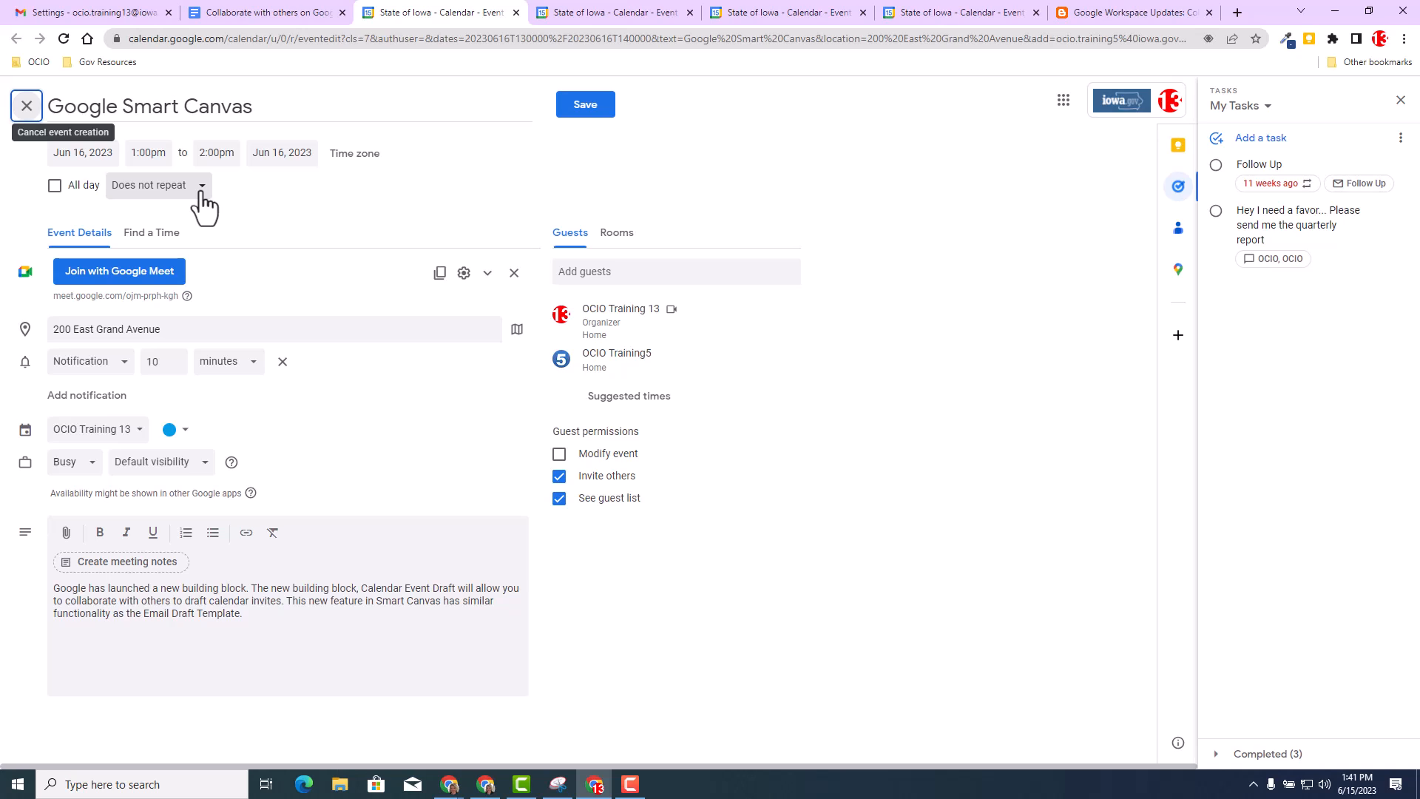
mouse_move(407, 241)
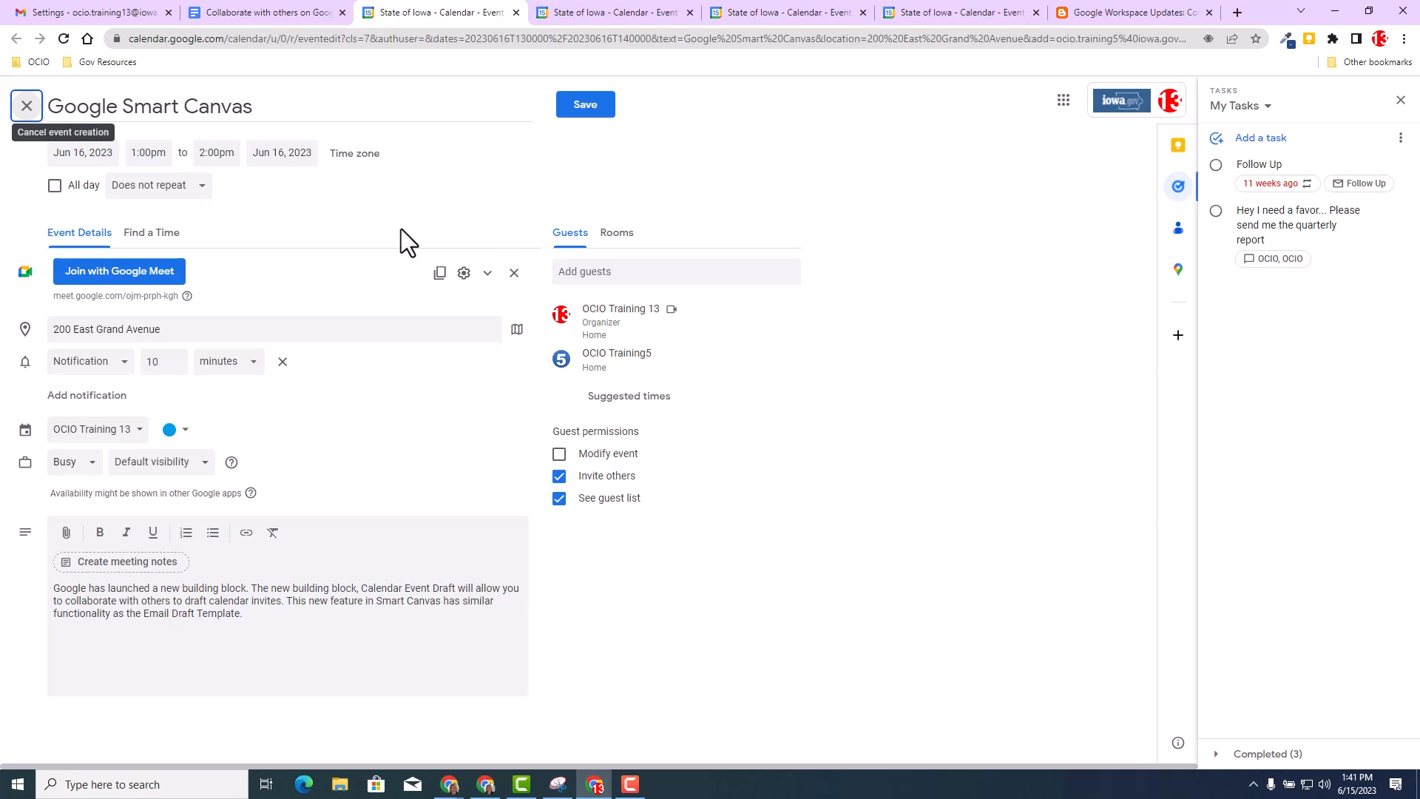
mouse_move(282, 361)
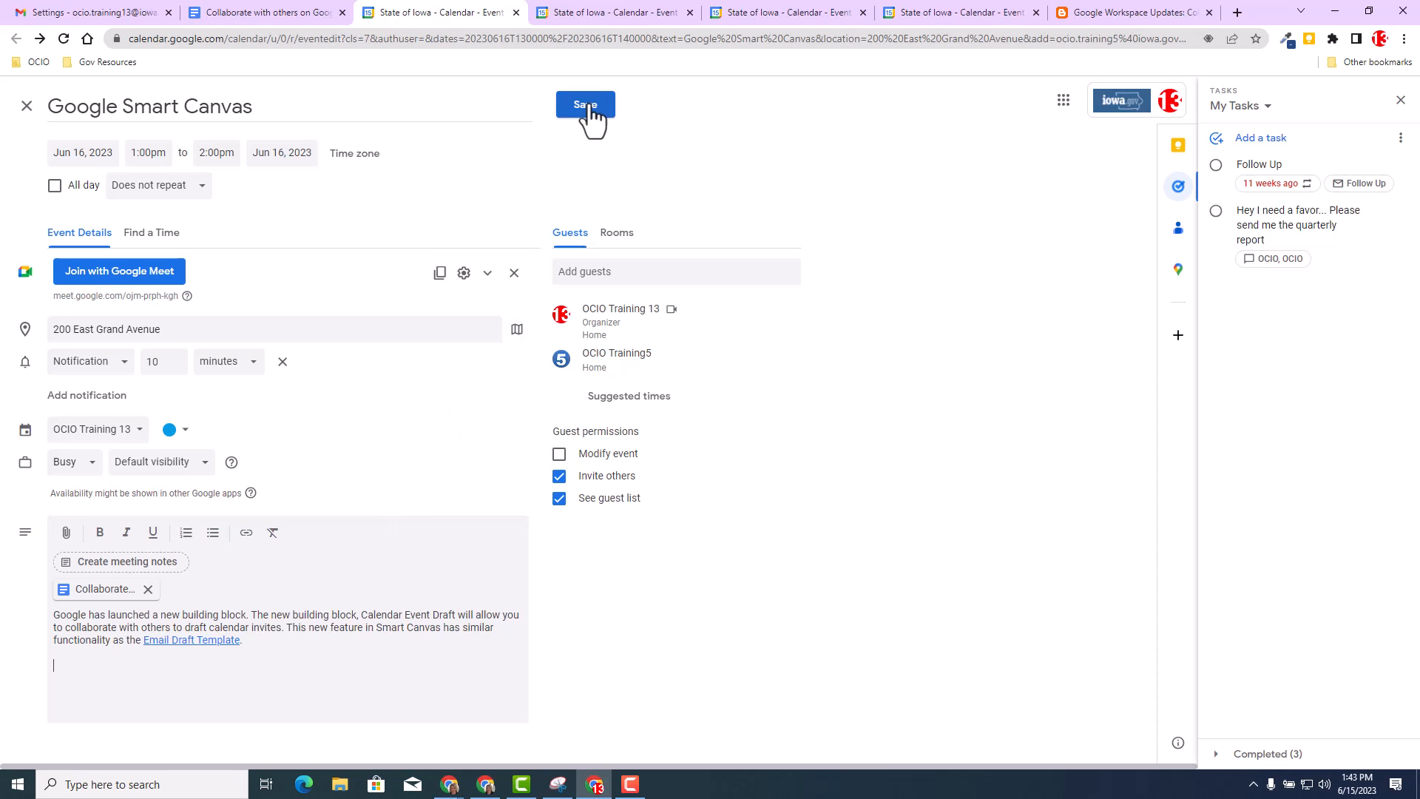
- Save the event, sending guest invitations and sharing the document with the guest as Viewer
click(586, 103)
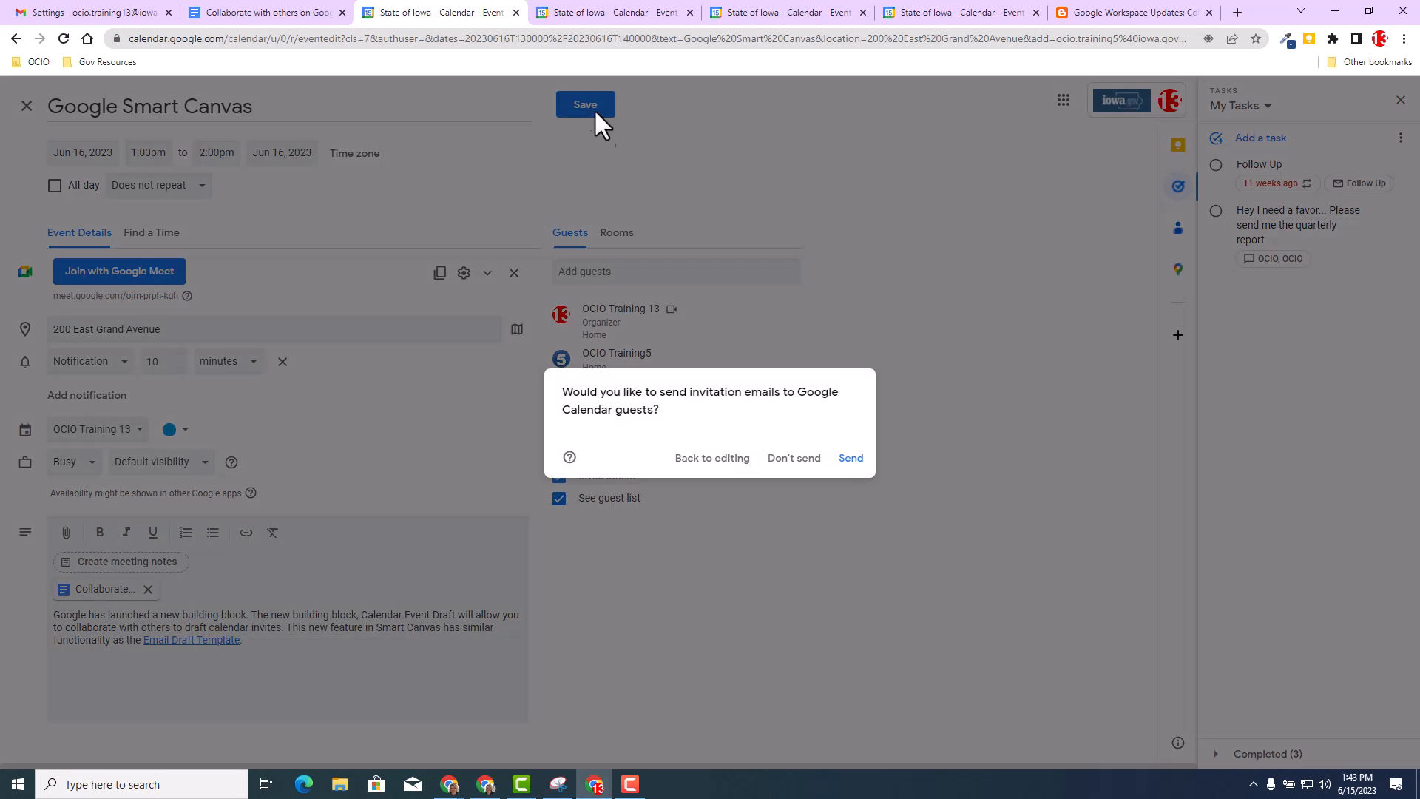
click(849, 457)
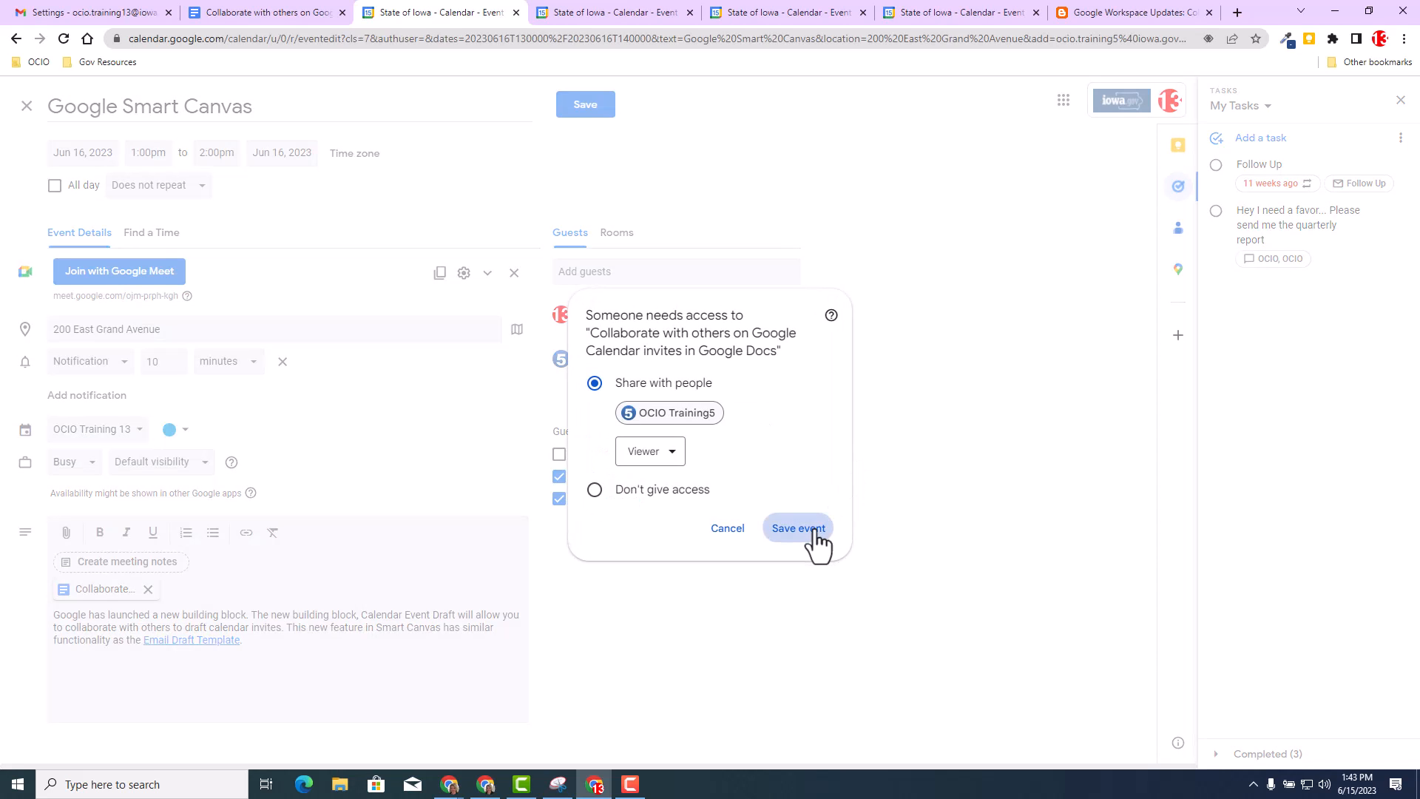
click(796, 528)
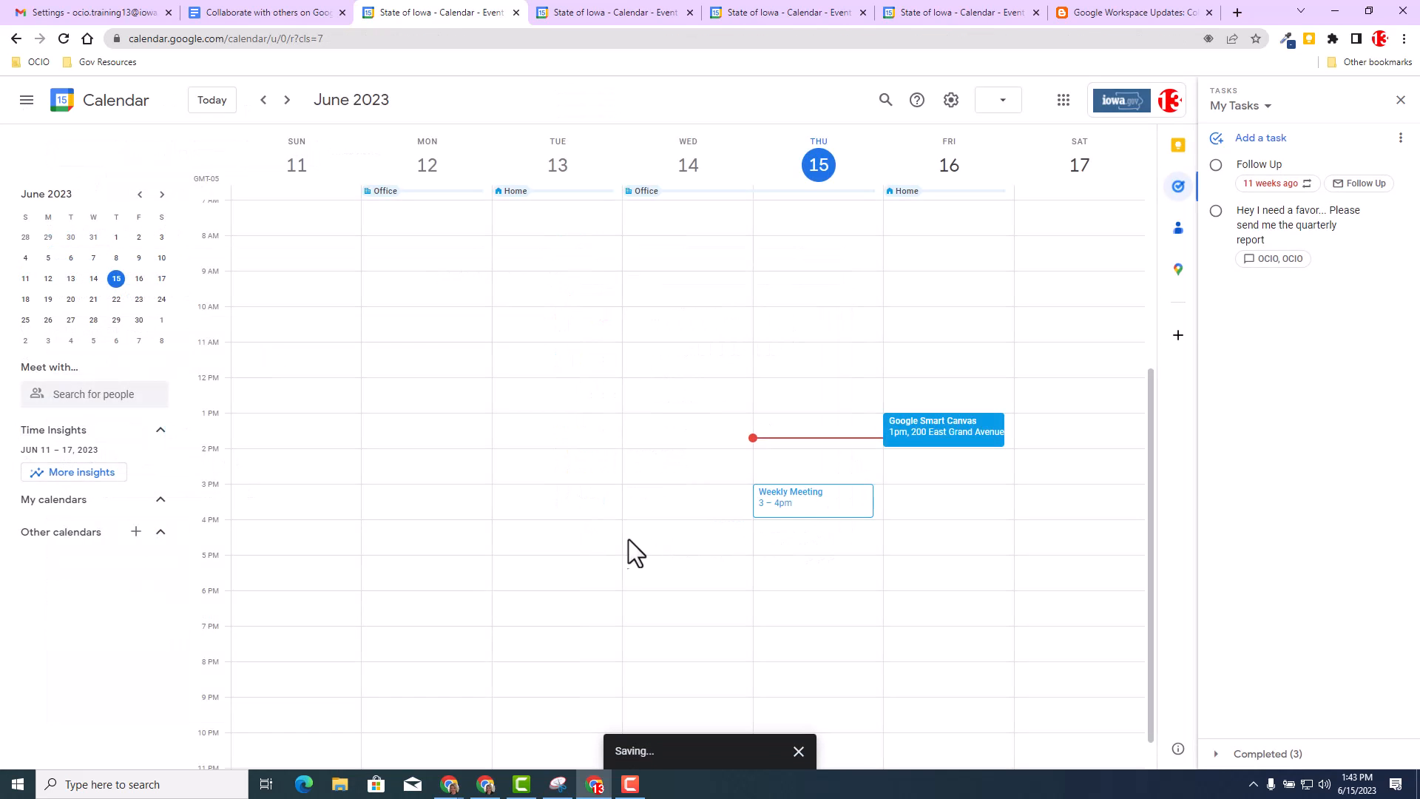